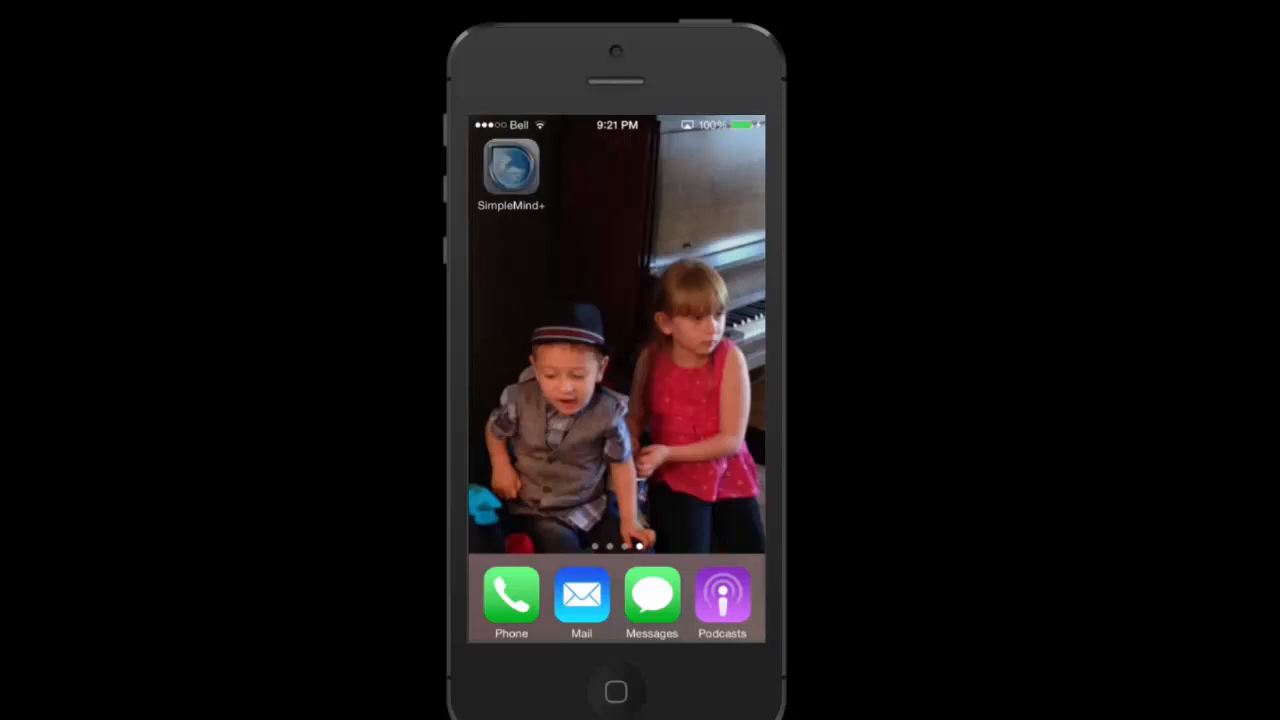
- Launch SimpleMind+ from the home screen to open the Simple Mind review map
{"action": "left_click", "coordinate": [511, 168]}
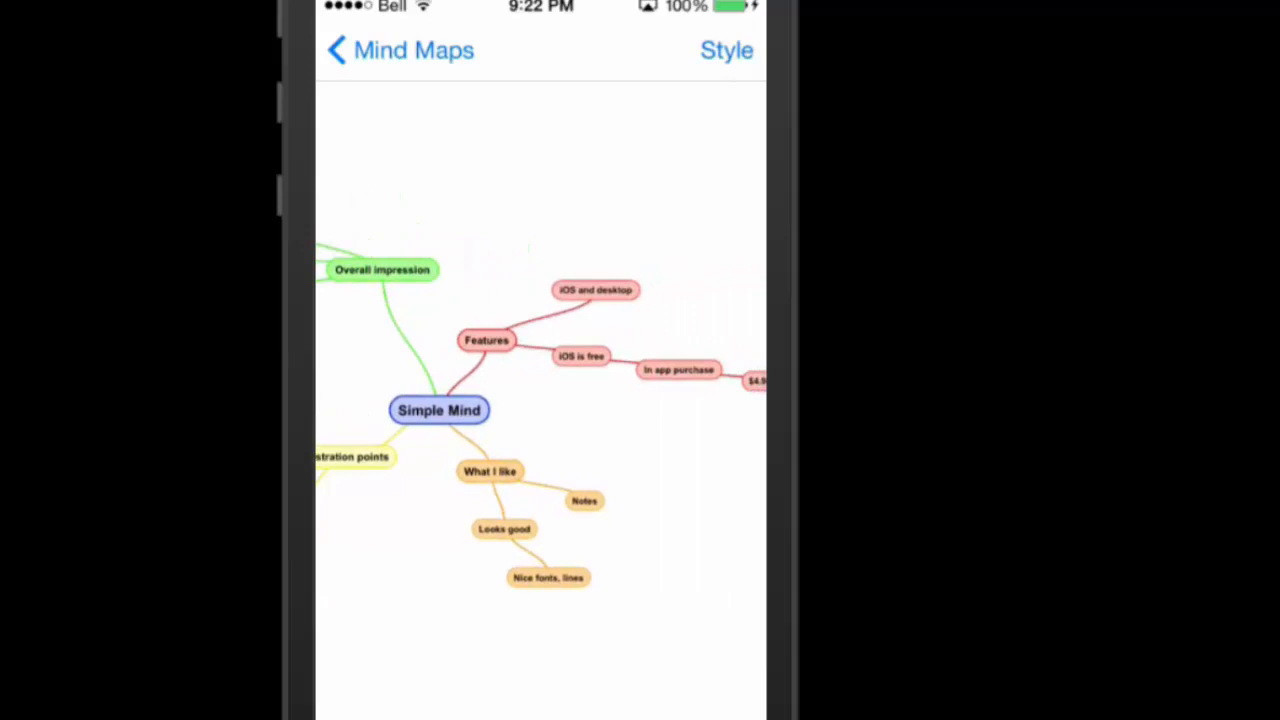
- Select the Features topic, zoom in, and bring the What I like branch into view
{"action": "left_click", "coordinate": [580, 356]}
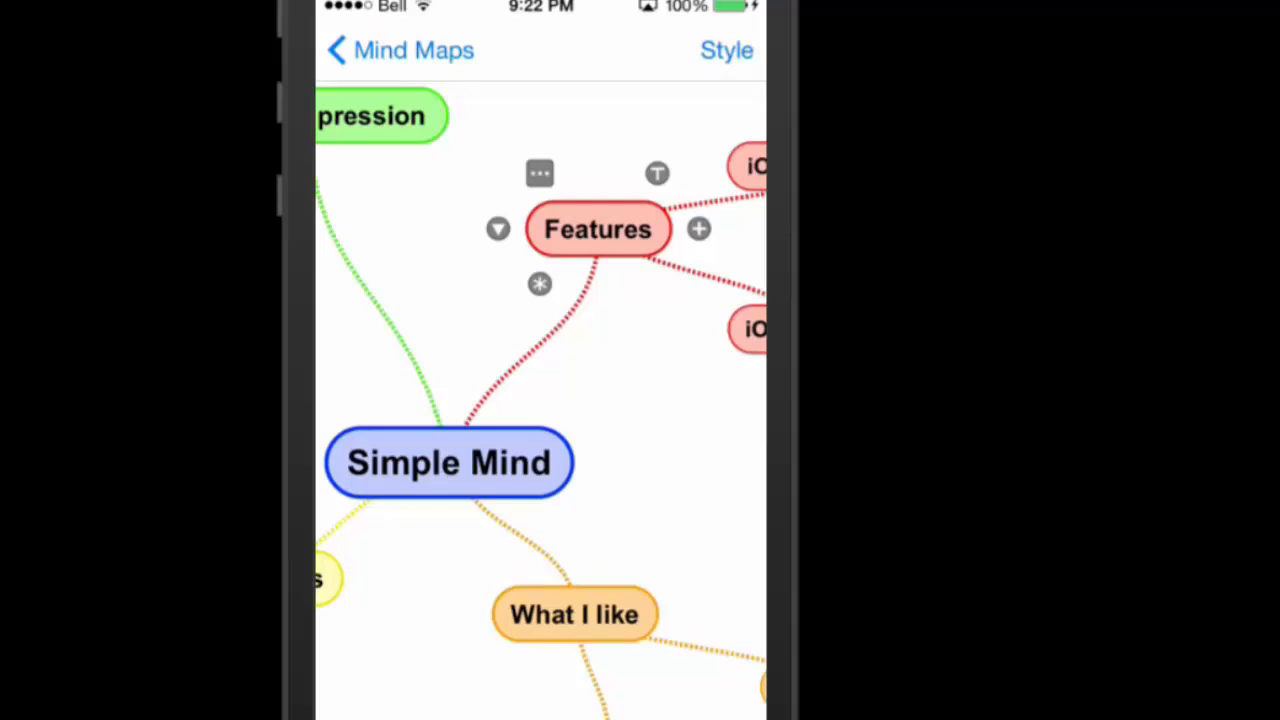
{"action": "scroll", "scroll_direction": "up", "scroll_amount": 3}
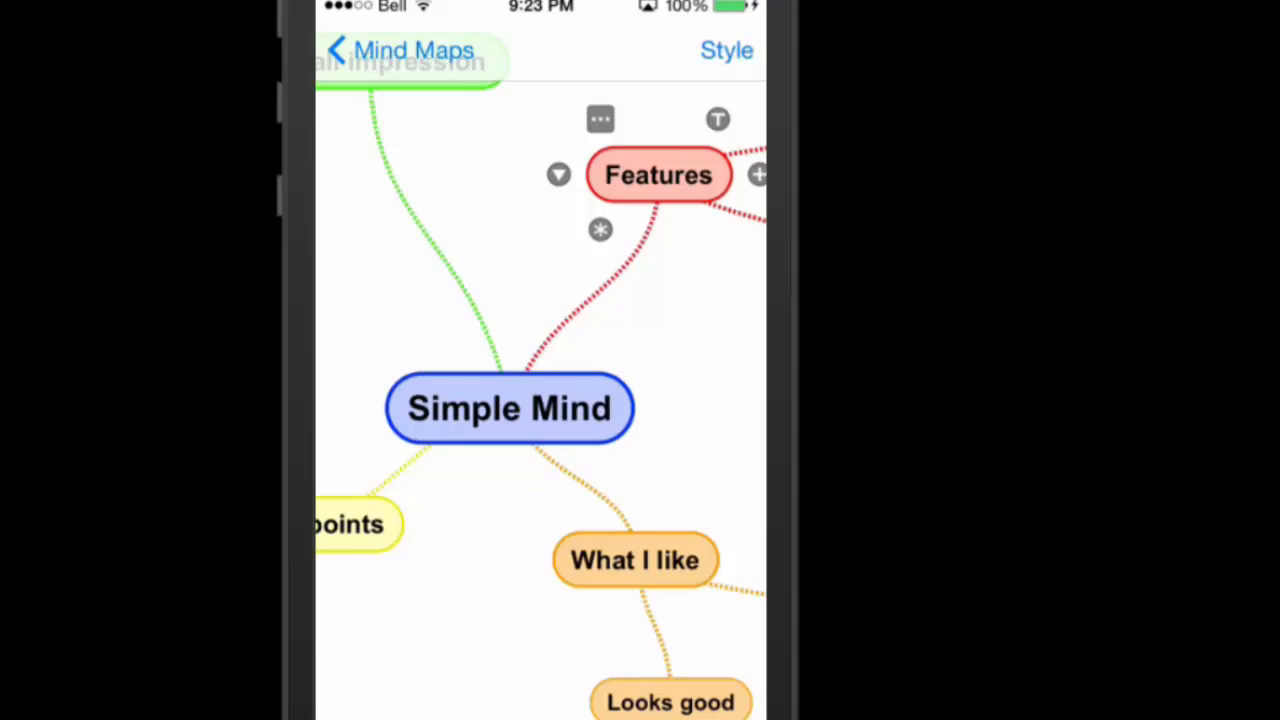
{"action": "scroll", "scroll_direction": "down", "scroll_amount": 3}
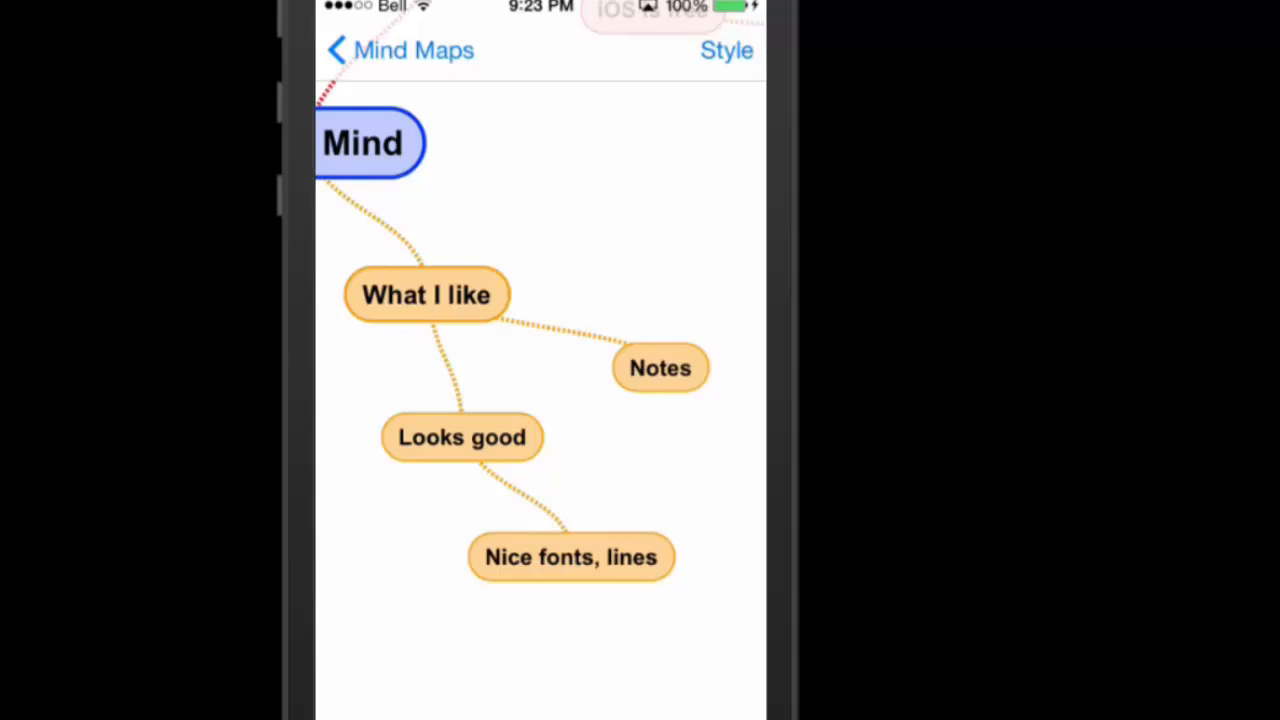
- Give the Notes node a note reading 'New note' and return to the map
{"action": "left_click", "coordinate": [660, 367]}
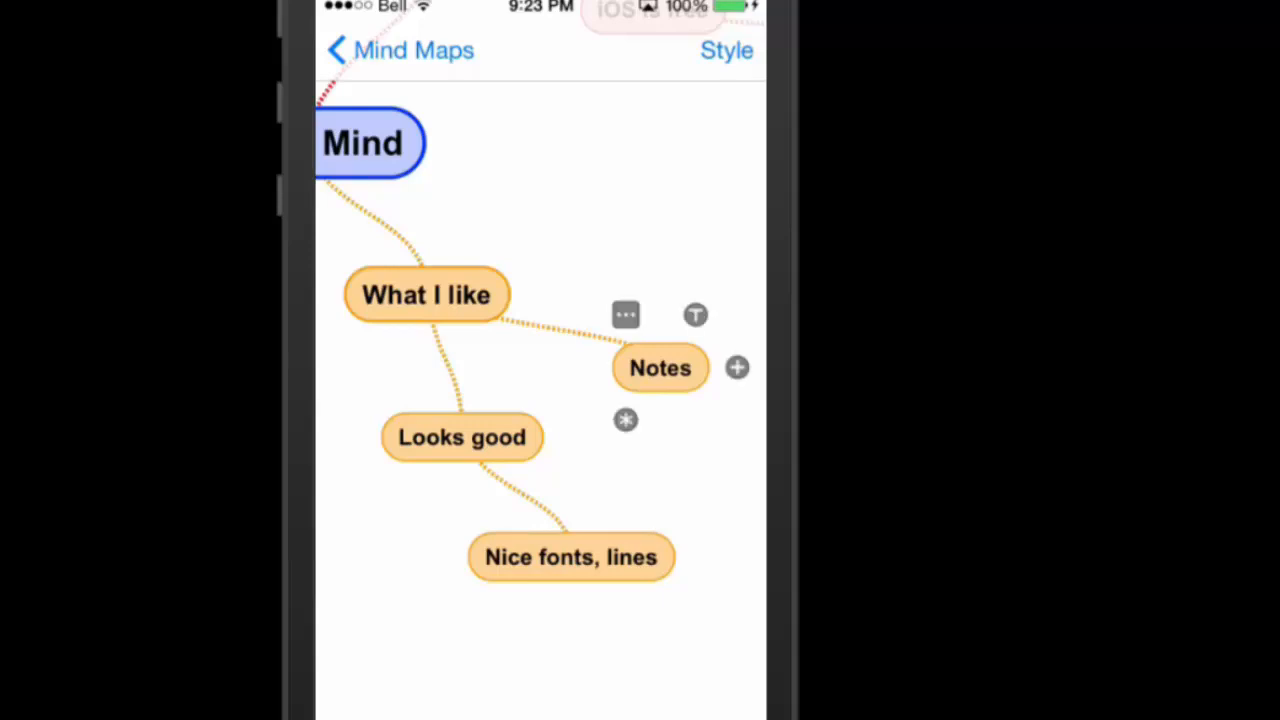
{"action": "left_click_drag", "start_coordinate": [545, 190], "coordinate": [670, 290]}
{"action": "type", "text": "New n"}
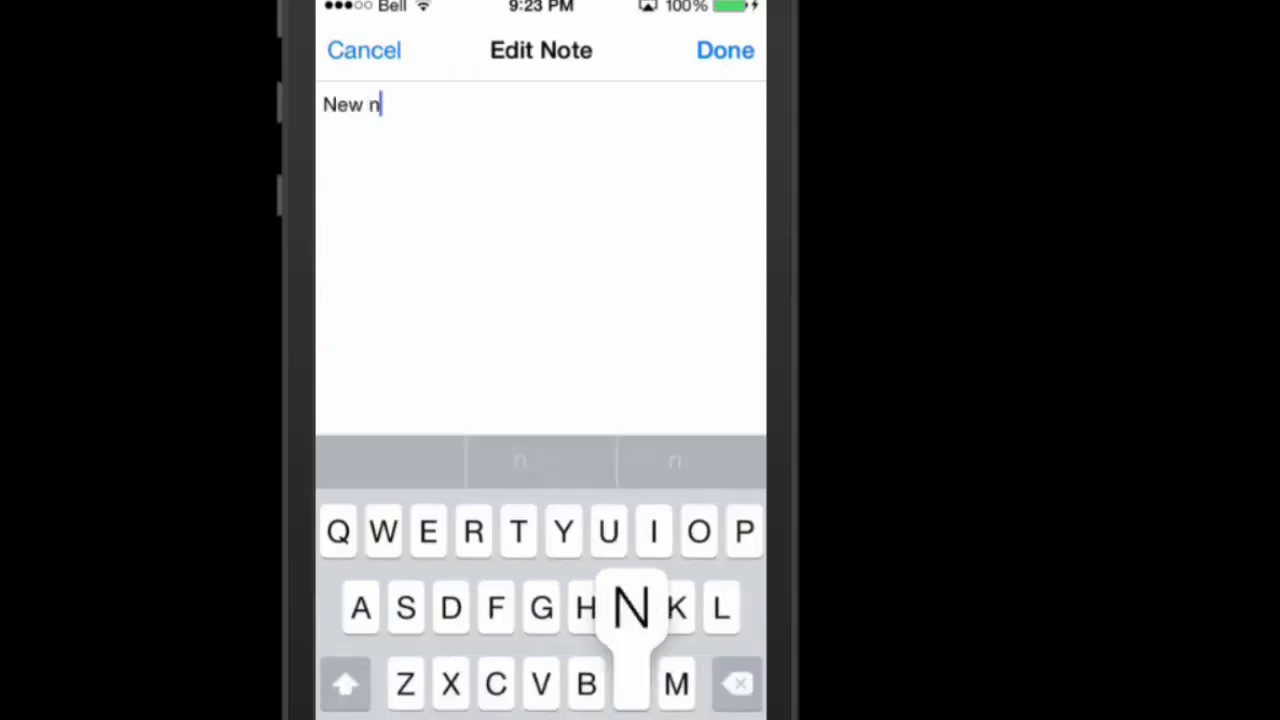
{"action": "type", "text": "ote"}
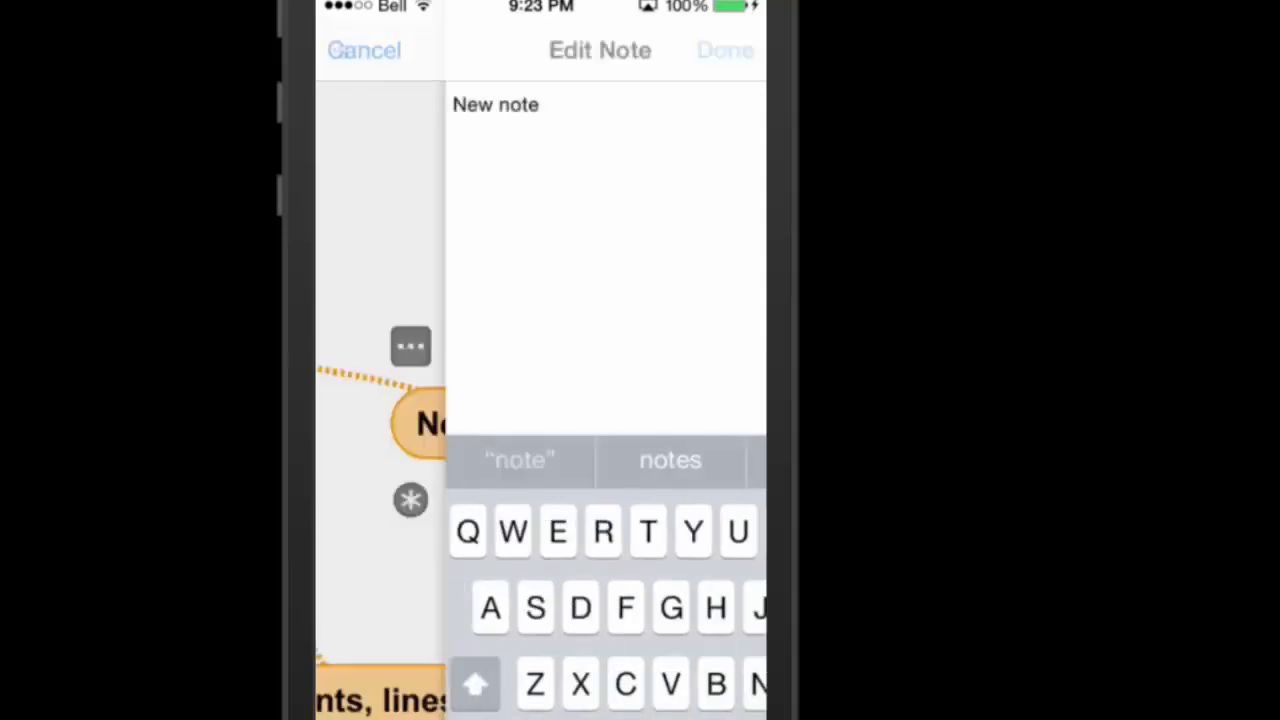
{"action": "left_click", "coordinate": [725, 50]}
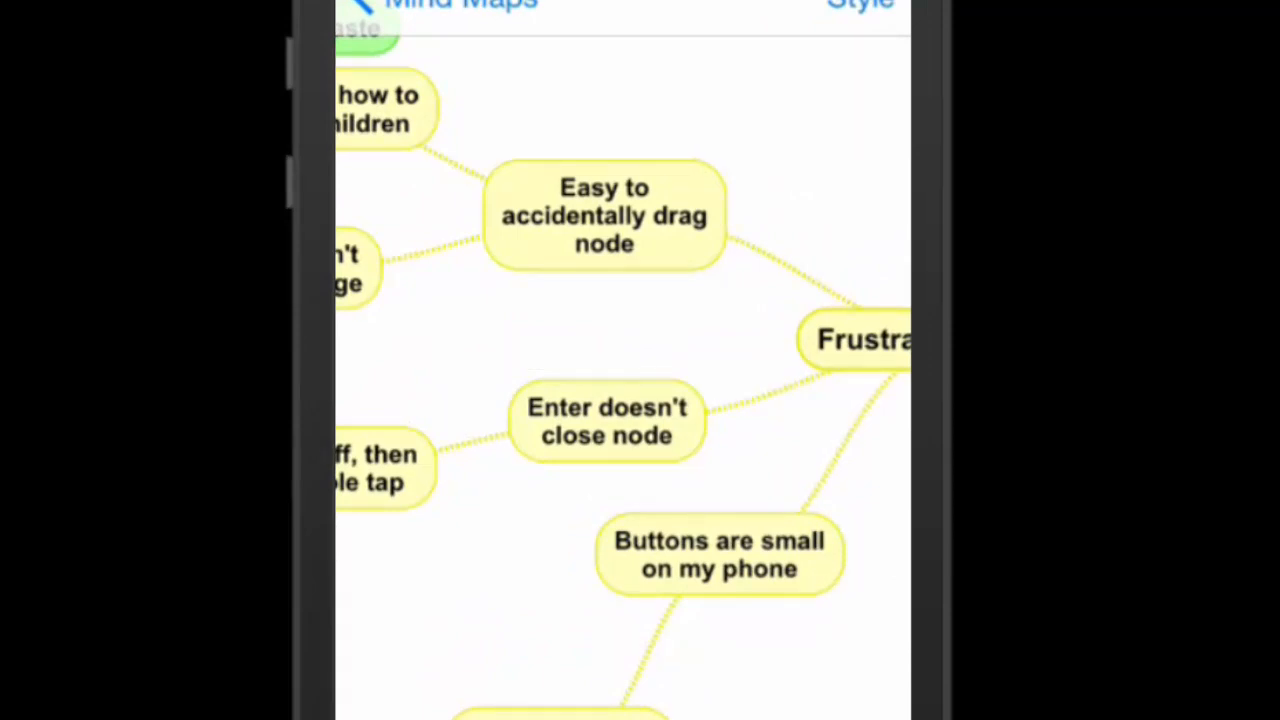
- Pan the map over to the Frustration points branch and its nodes
{"action": "left_click_drag", "start_coordinate": [604, 215], "coordinate": [565, 358]}
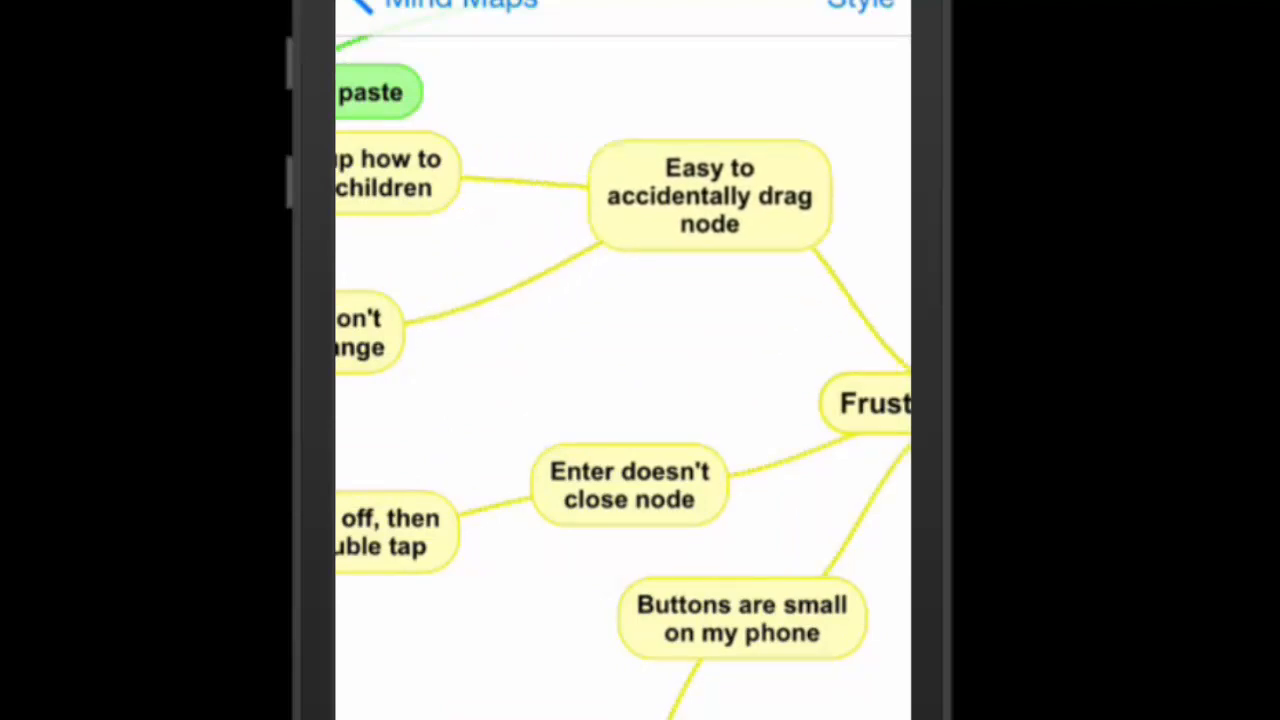
{"action": "left_click_drag", "start_coordinate": [710, 195], "coordinate": [605, 240]}
{"action": "type", "text": "Add new text"}
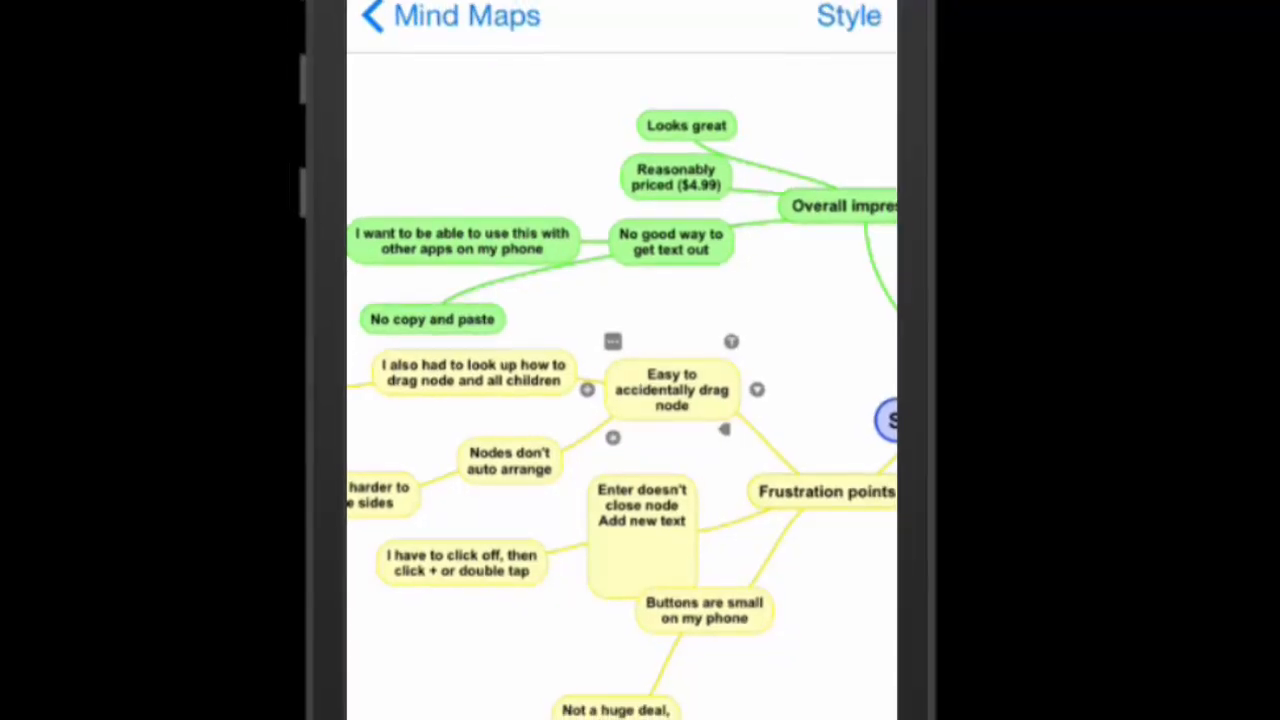
- Scroll the map after adding 'Add new text' to the Enter doesn't close node topic
{"action": "scroll", "scroll_direction": "down", "scroll_amount": 3}
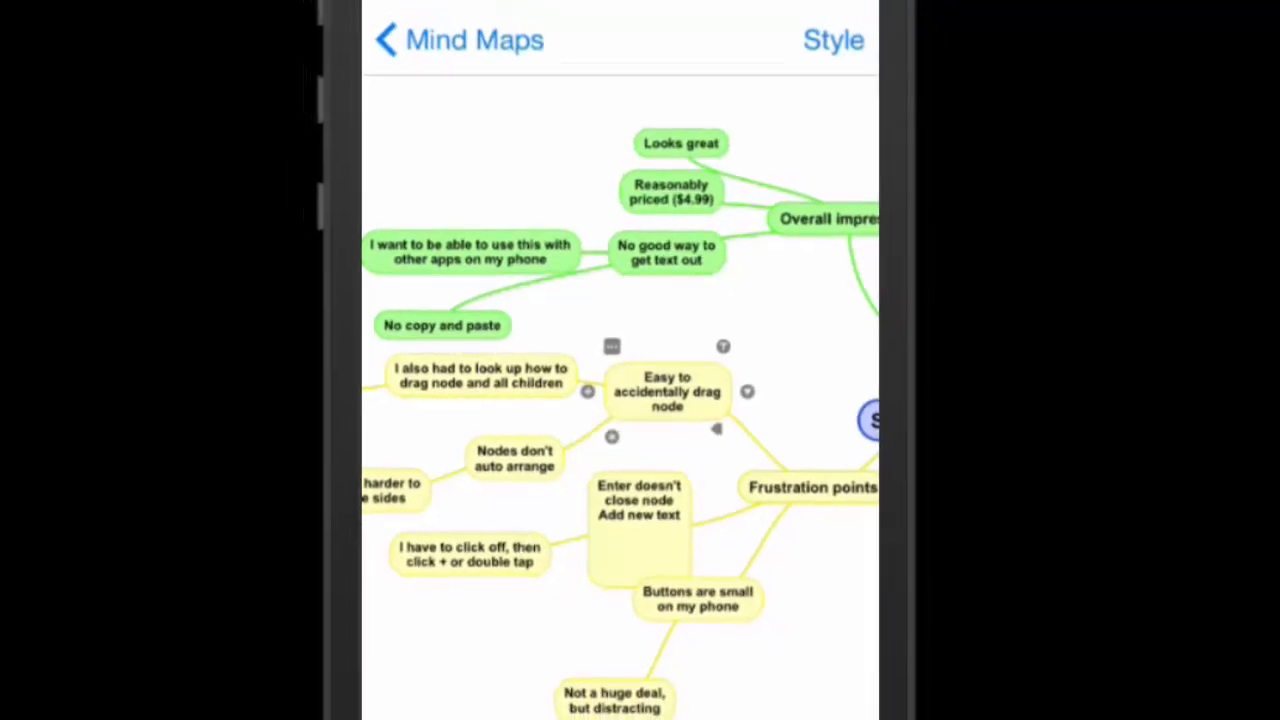